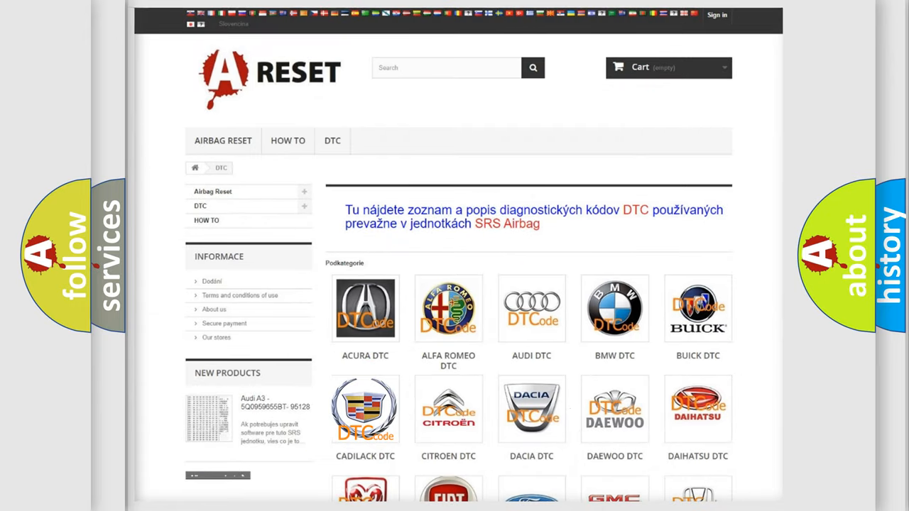
Open the CADILLAC DTC category and scroll through its list of codes.
click(365, 408)
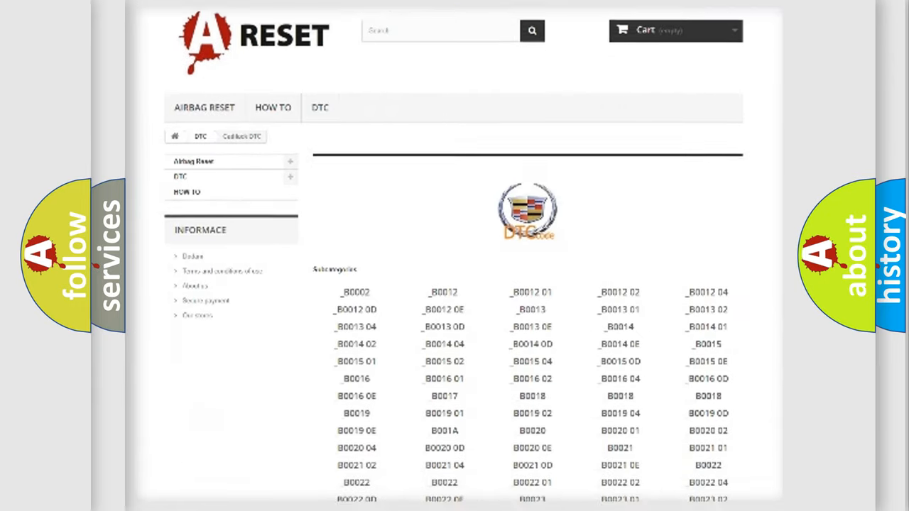
scroll(down, 3)
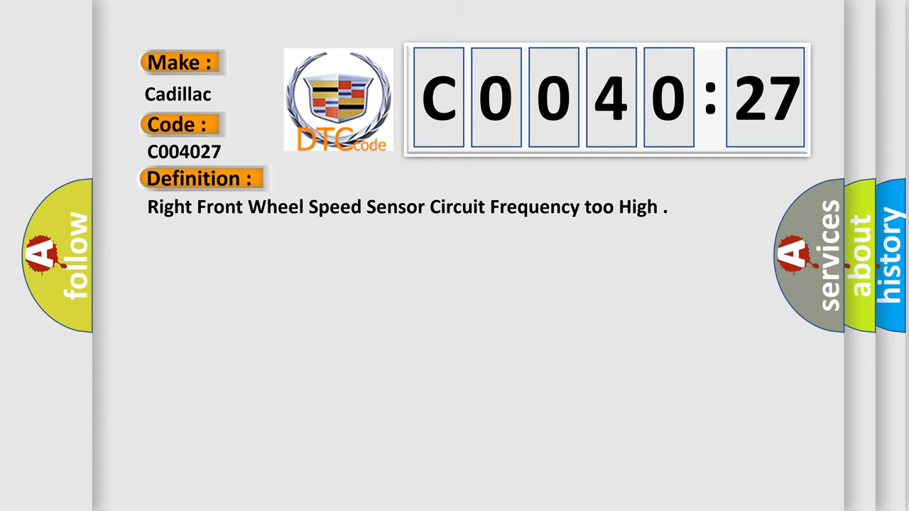
Reveal the C0040:27 Description text, then the Cause section listing sensor circuit faults.
click(368, 179)
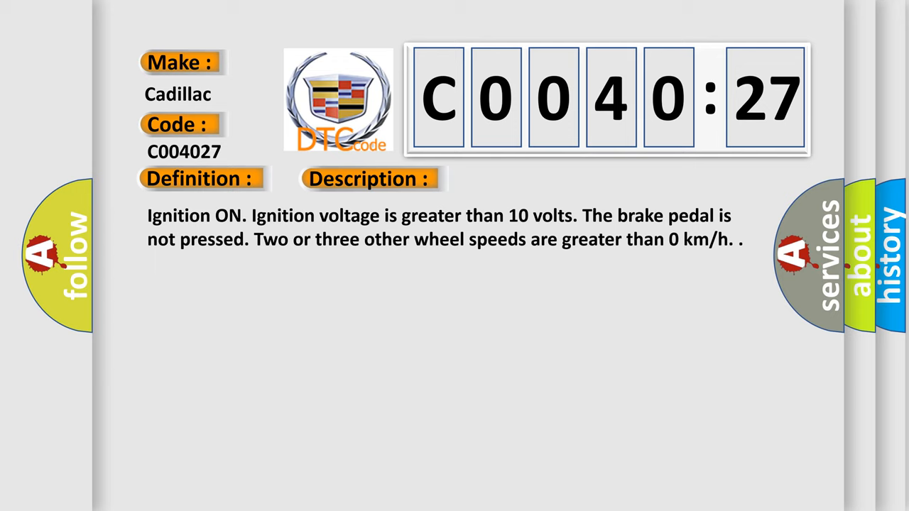
click(524, 178)
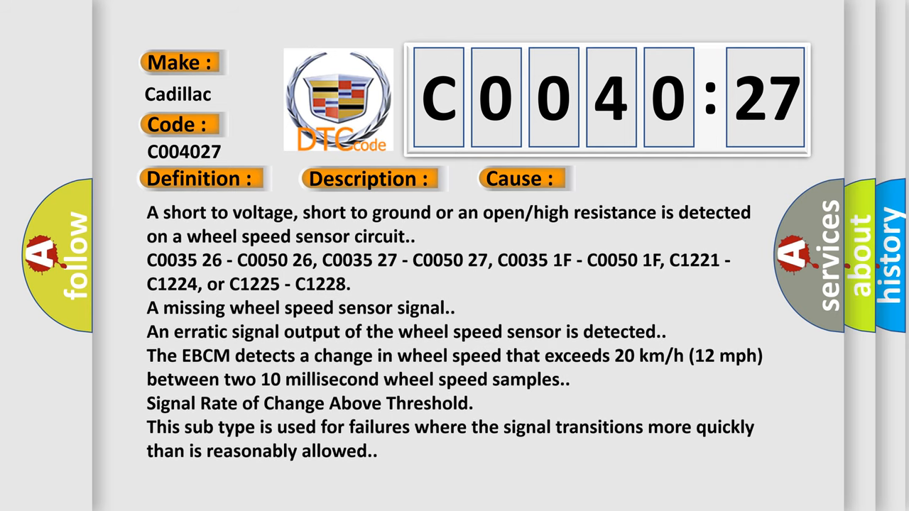
scroll(down, 3)
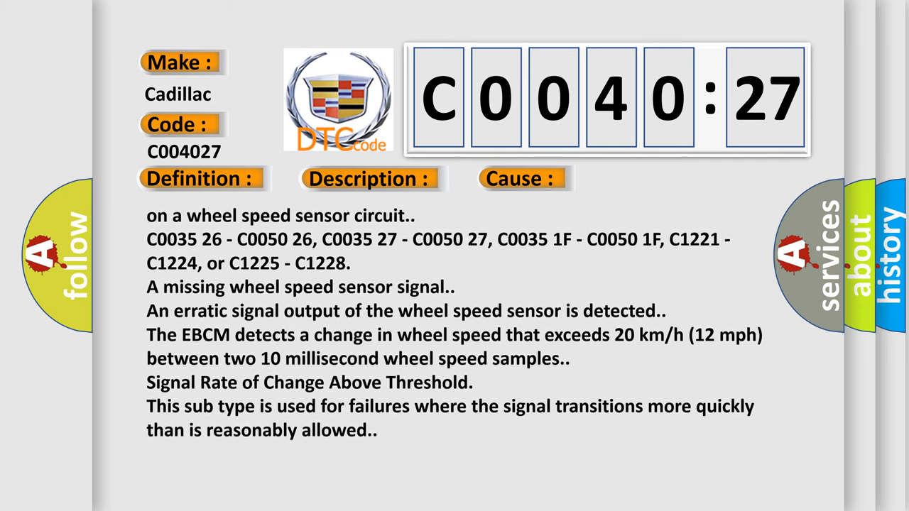
scroll(down, 3)
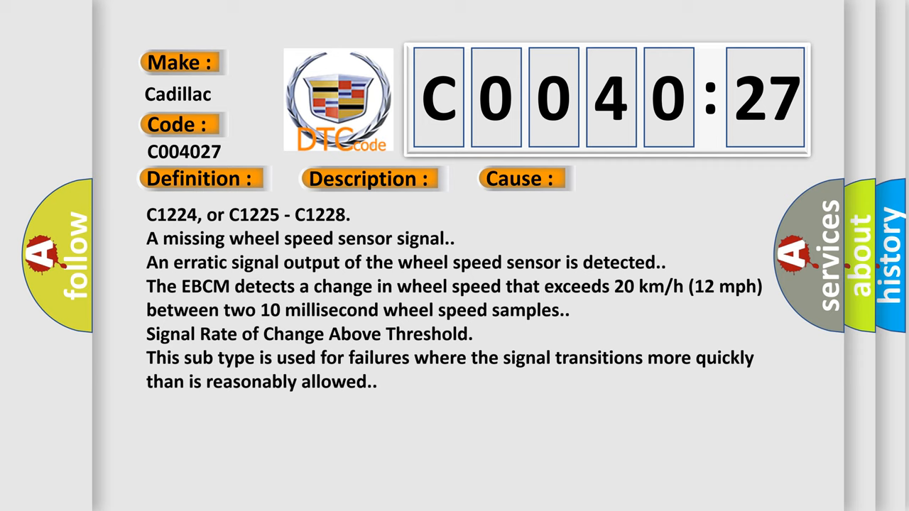
scroll(down, 3)
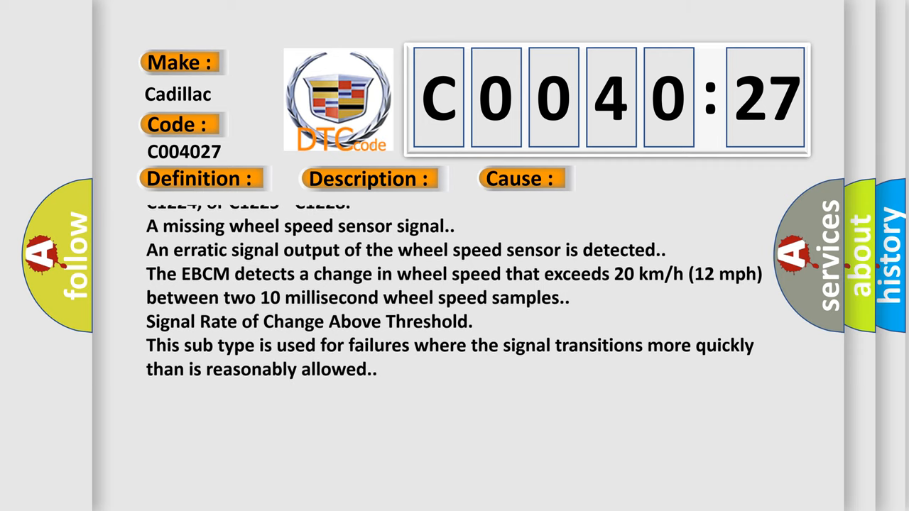